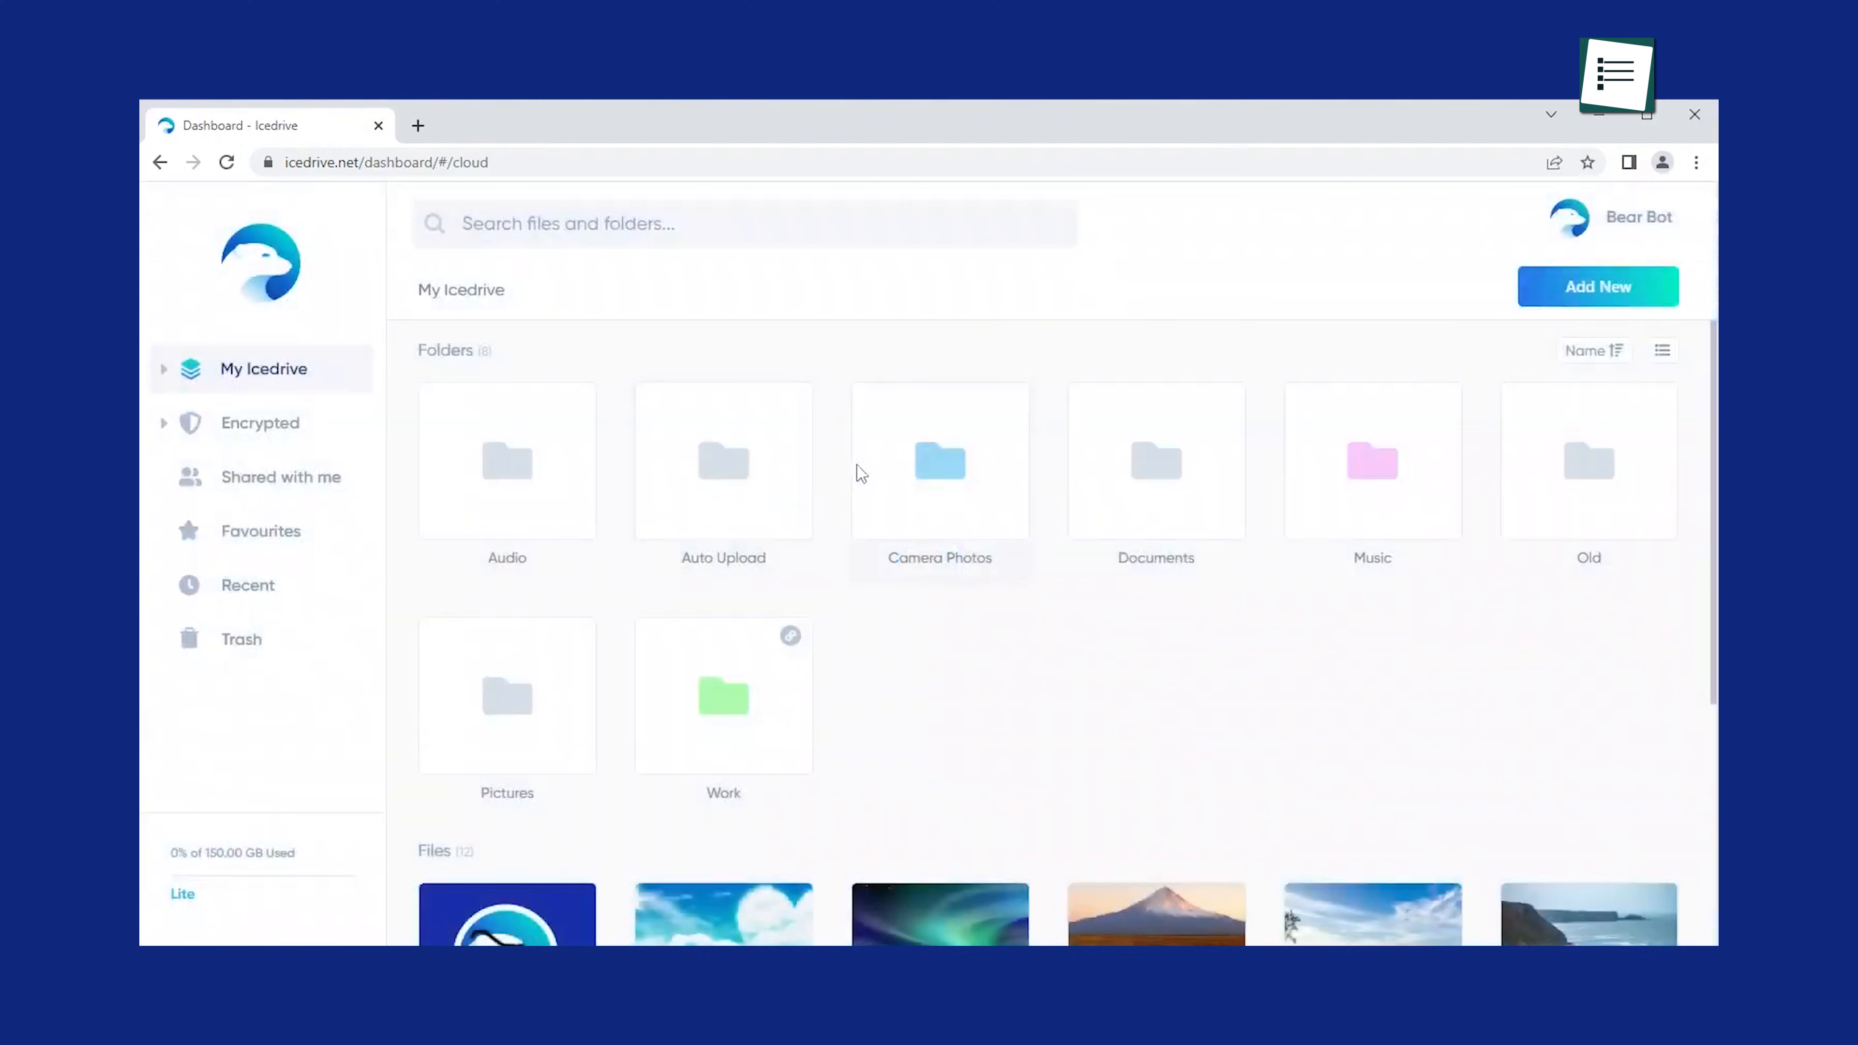
Step: Select bear.png and show its version history listing two saved versions with dates and sizes
{"action": "left_click", "coordinate": [1373, 803]}
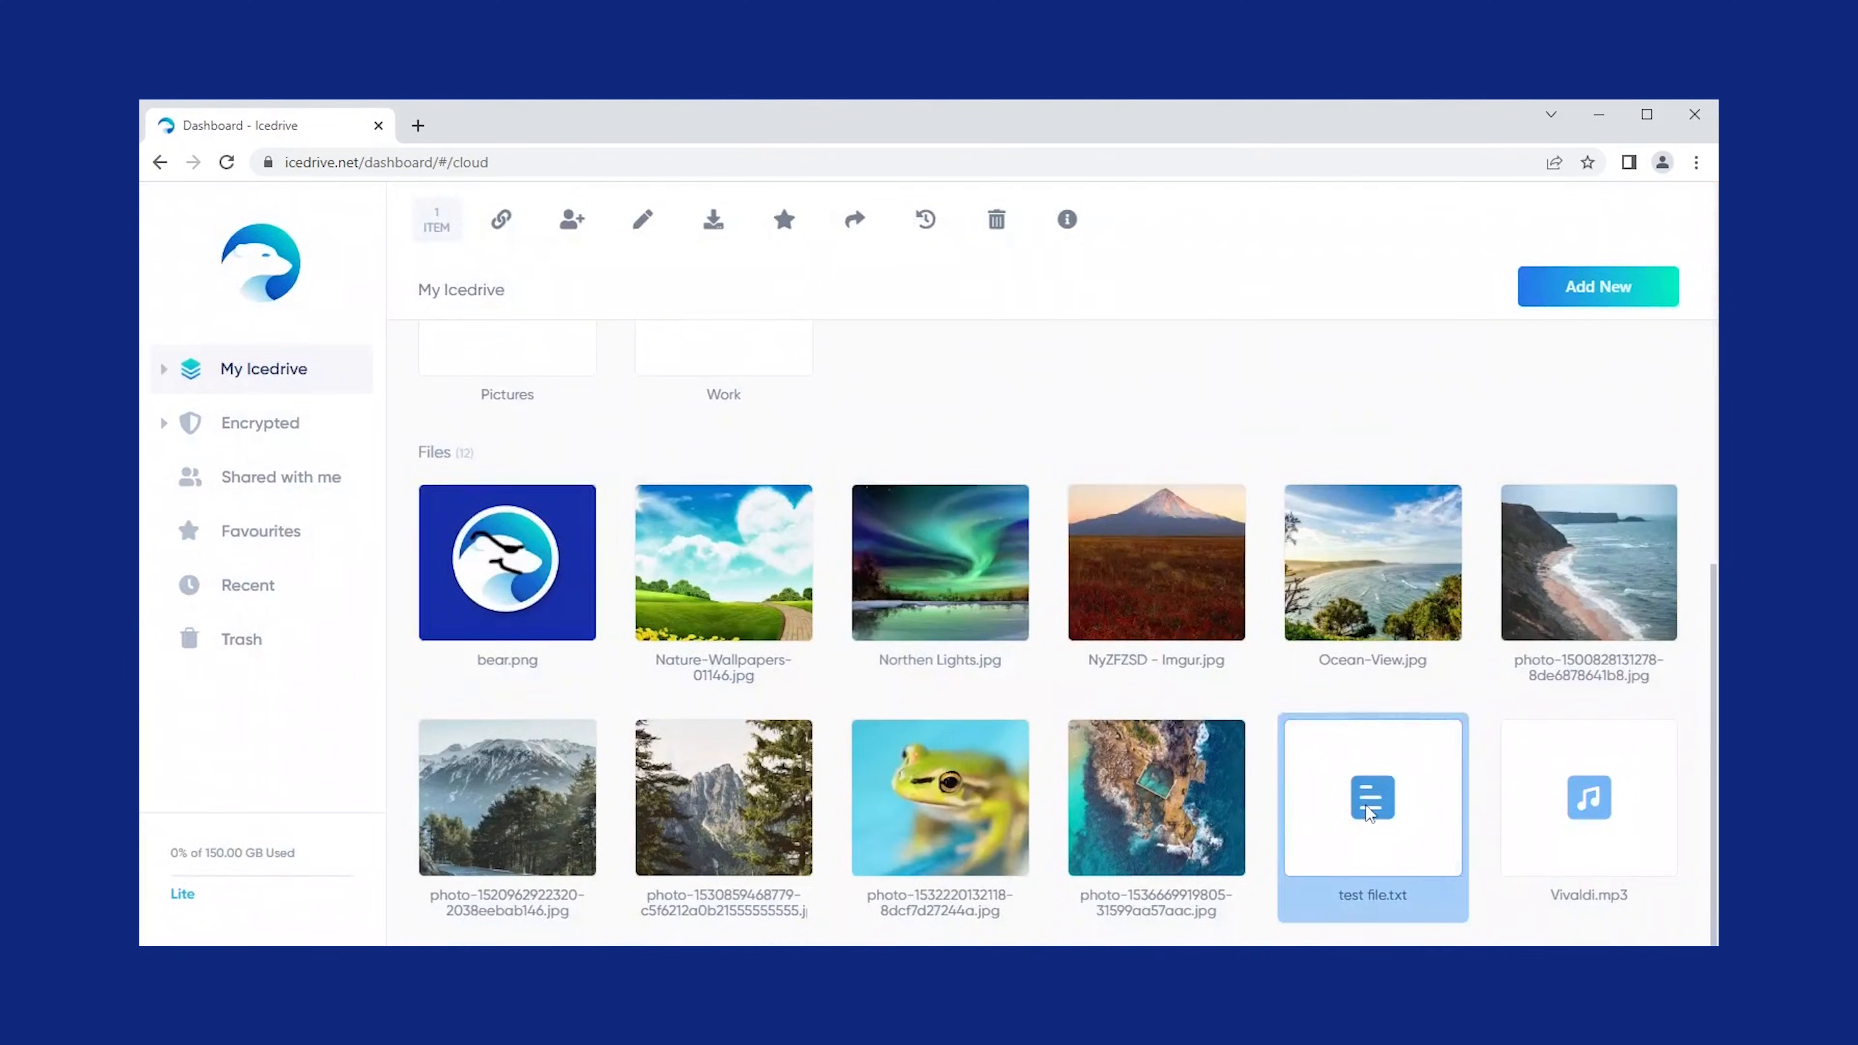
{"action": "mouse_move", "coordinate": [683, 647]}
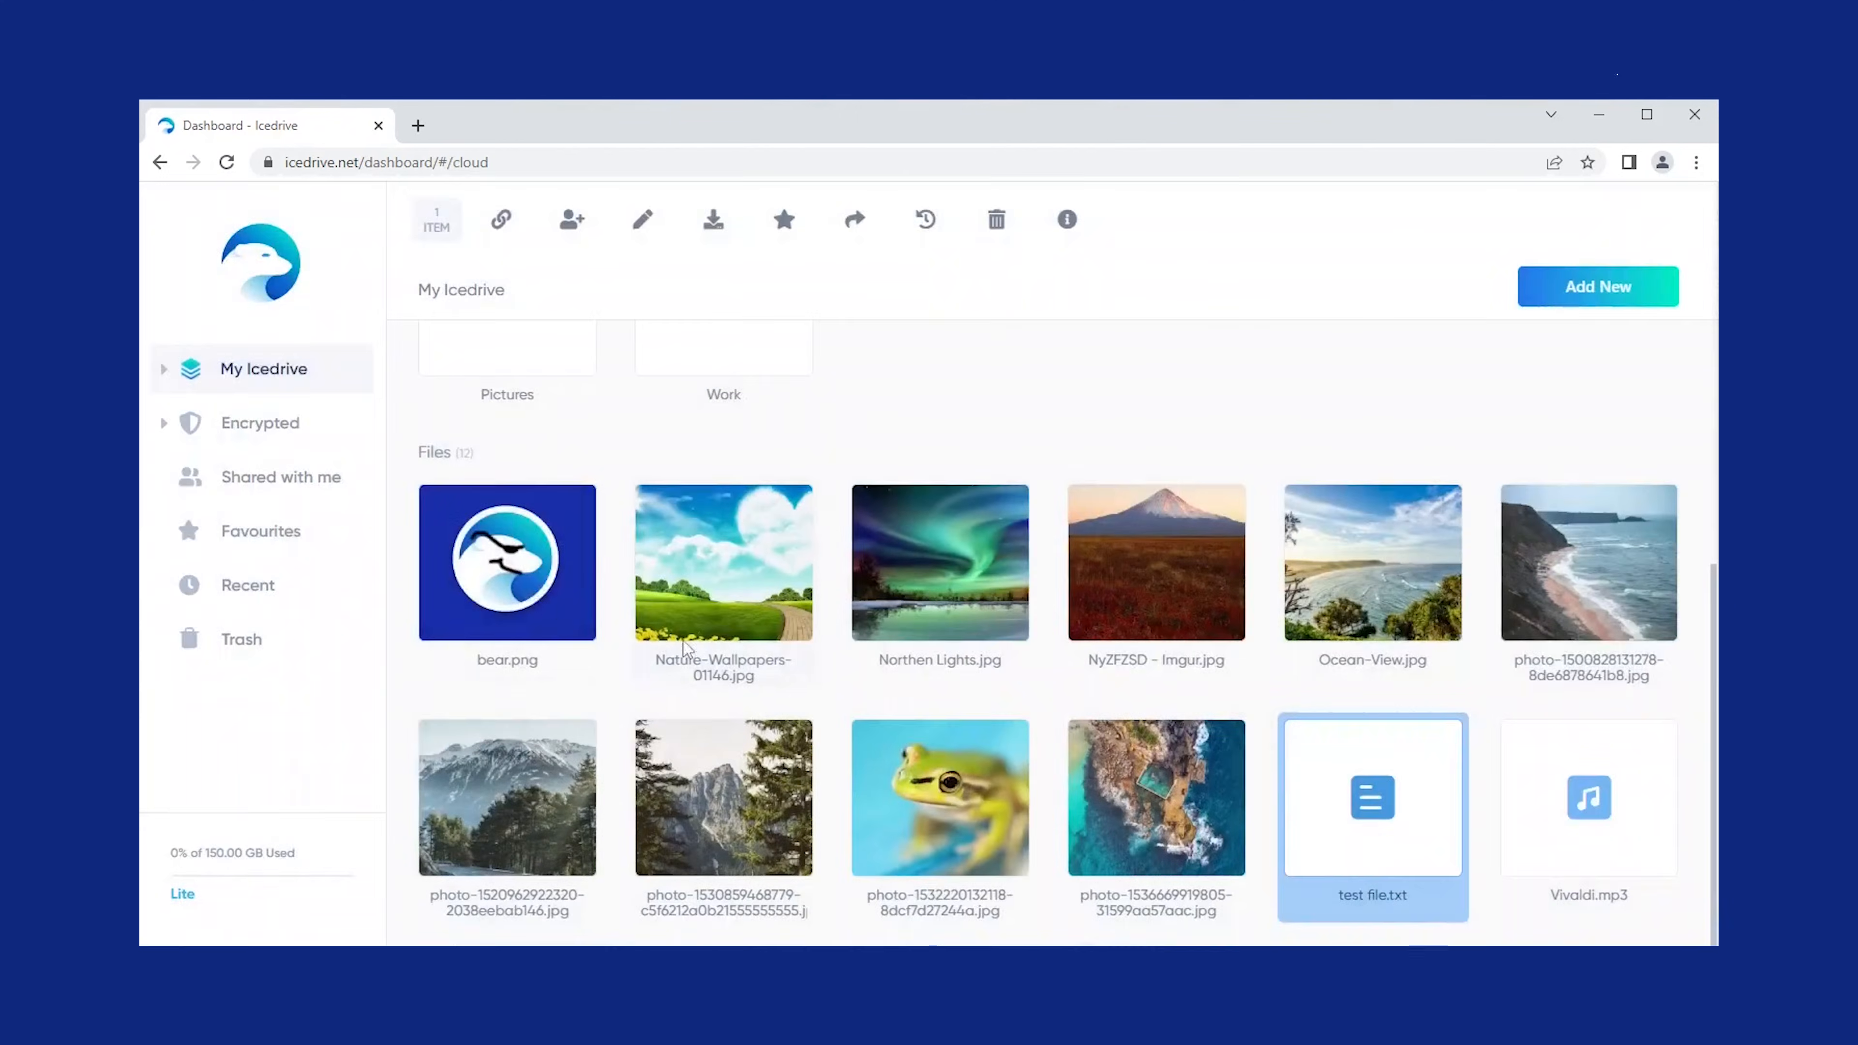
{"action": "left_click", "coordinate": [925, 220]}
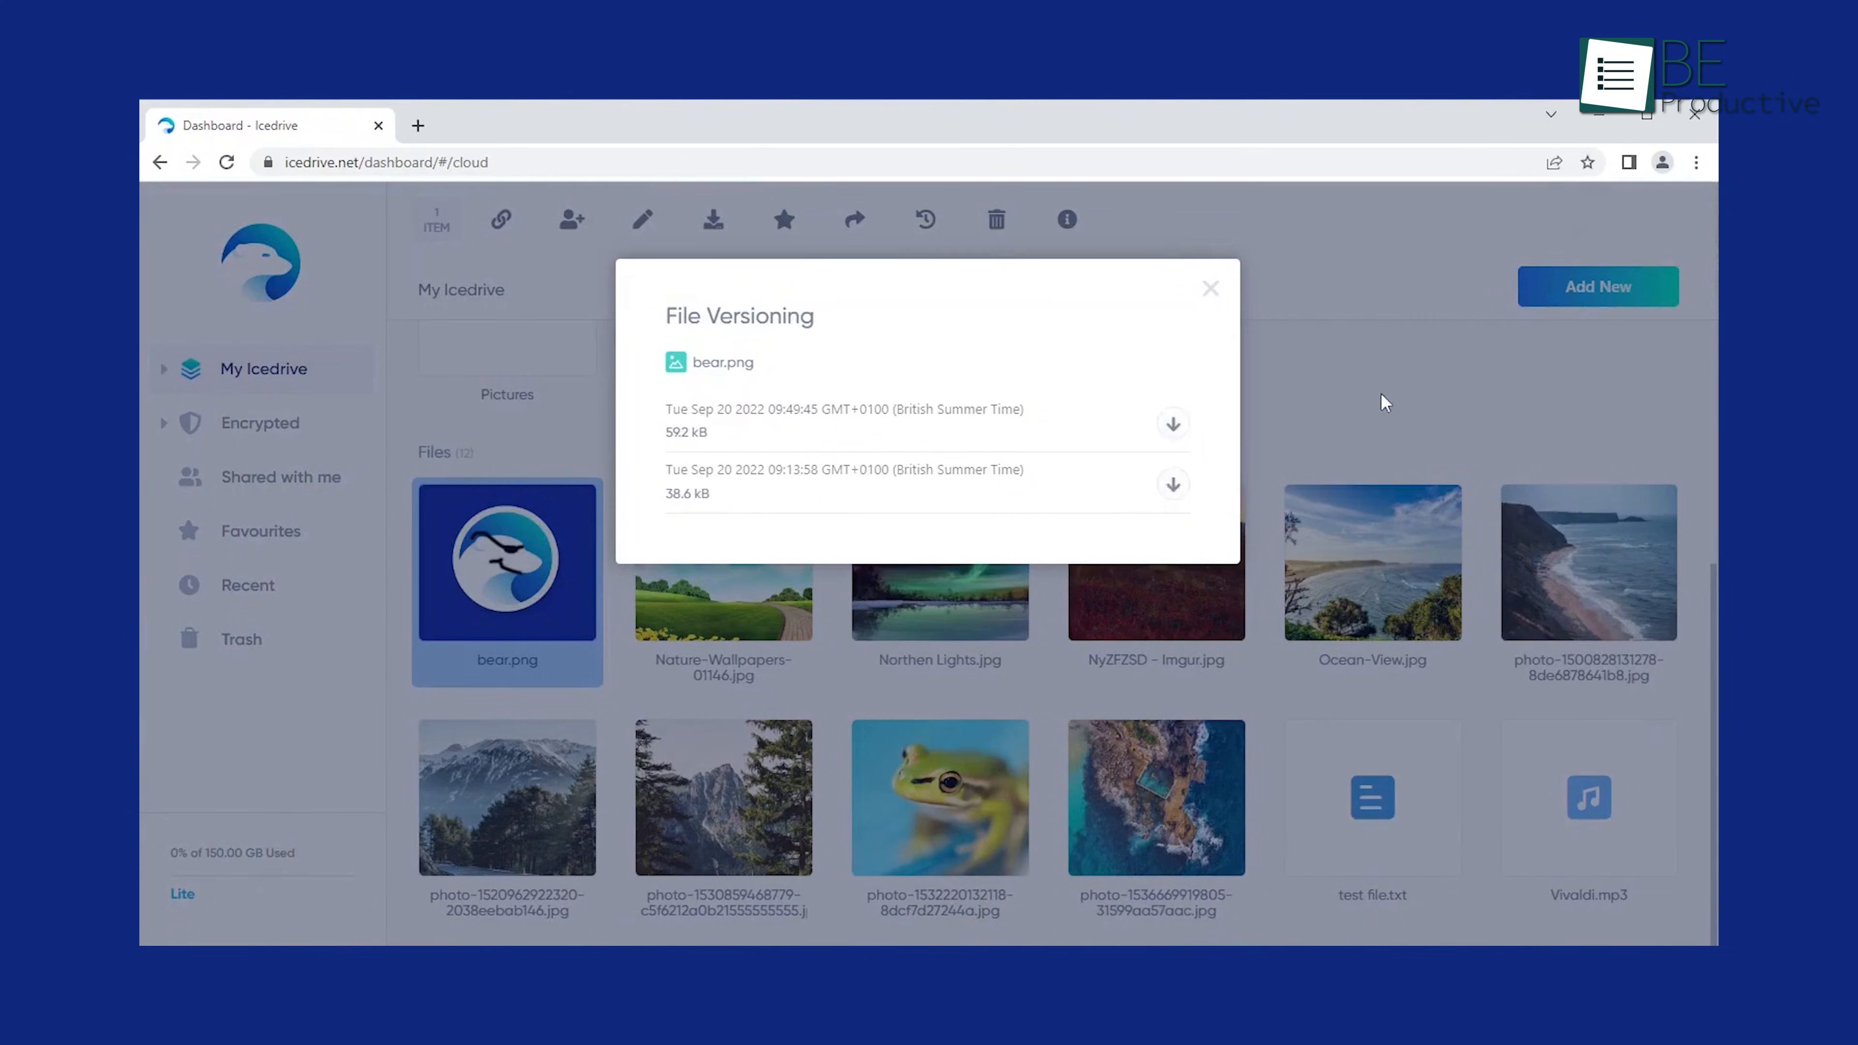
{"action": "left_click", "coordinate": [1373, 798]}
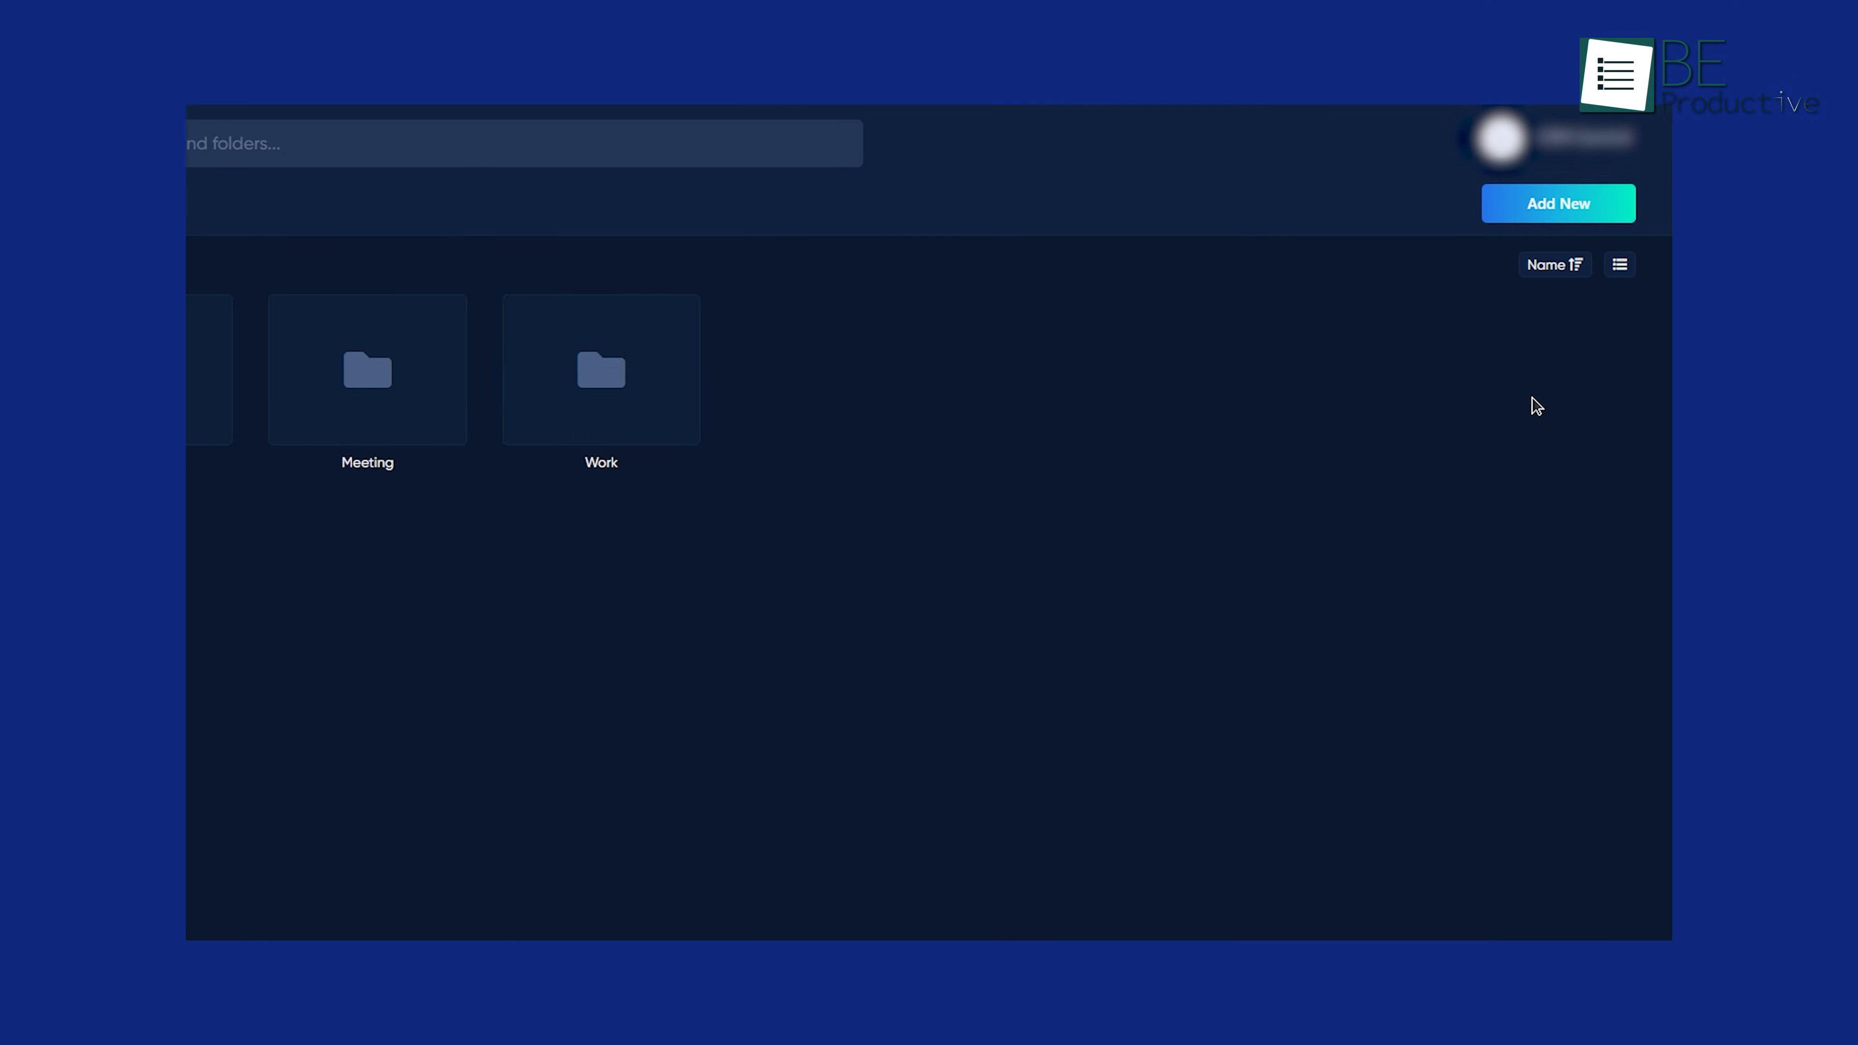
{"action": "left_click", "coordinate": [1556, 266]}
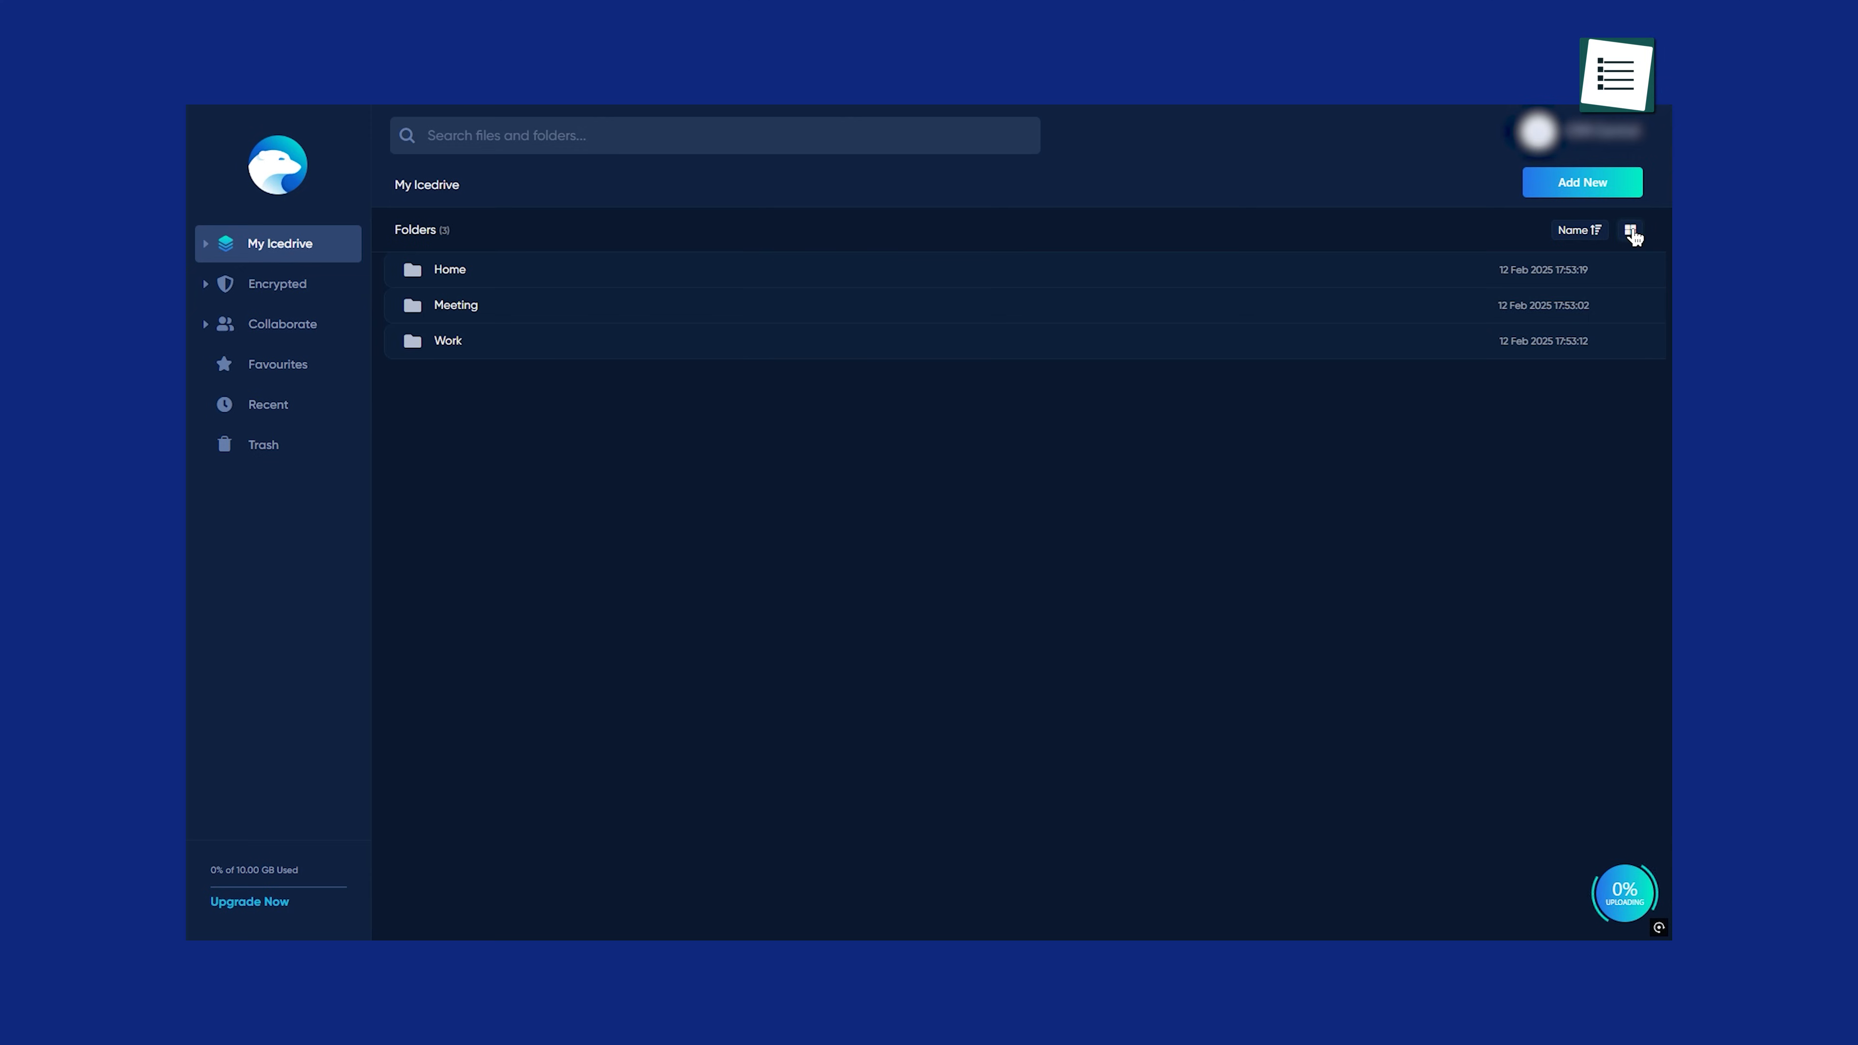
{"action": "left_click", "coordinate": [1630, 230]}
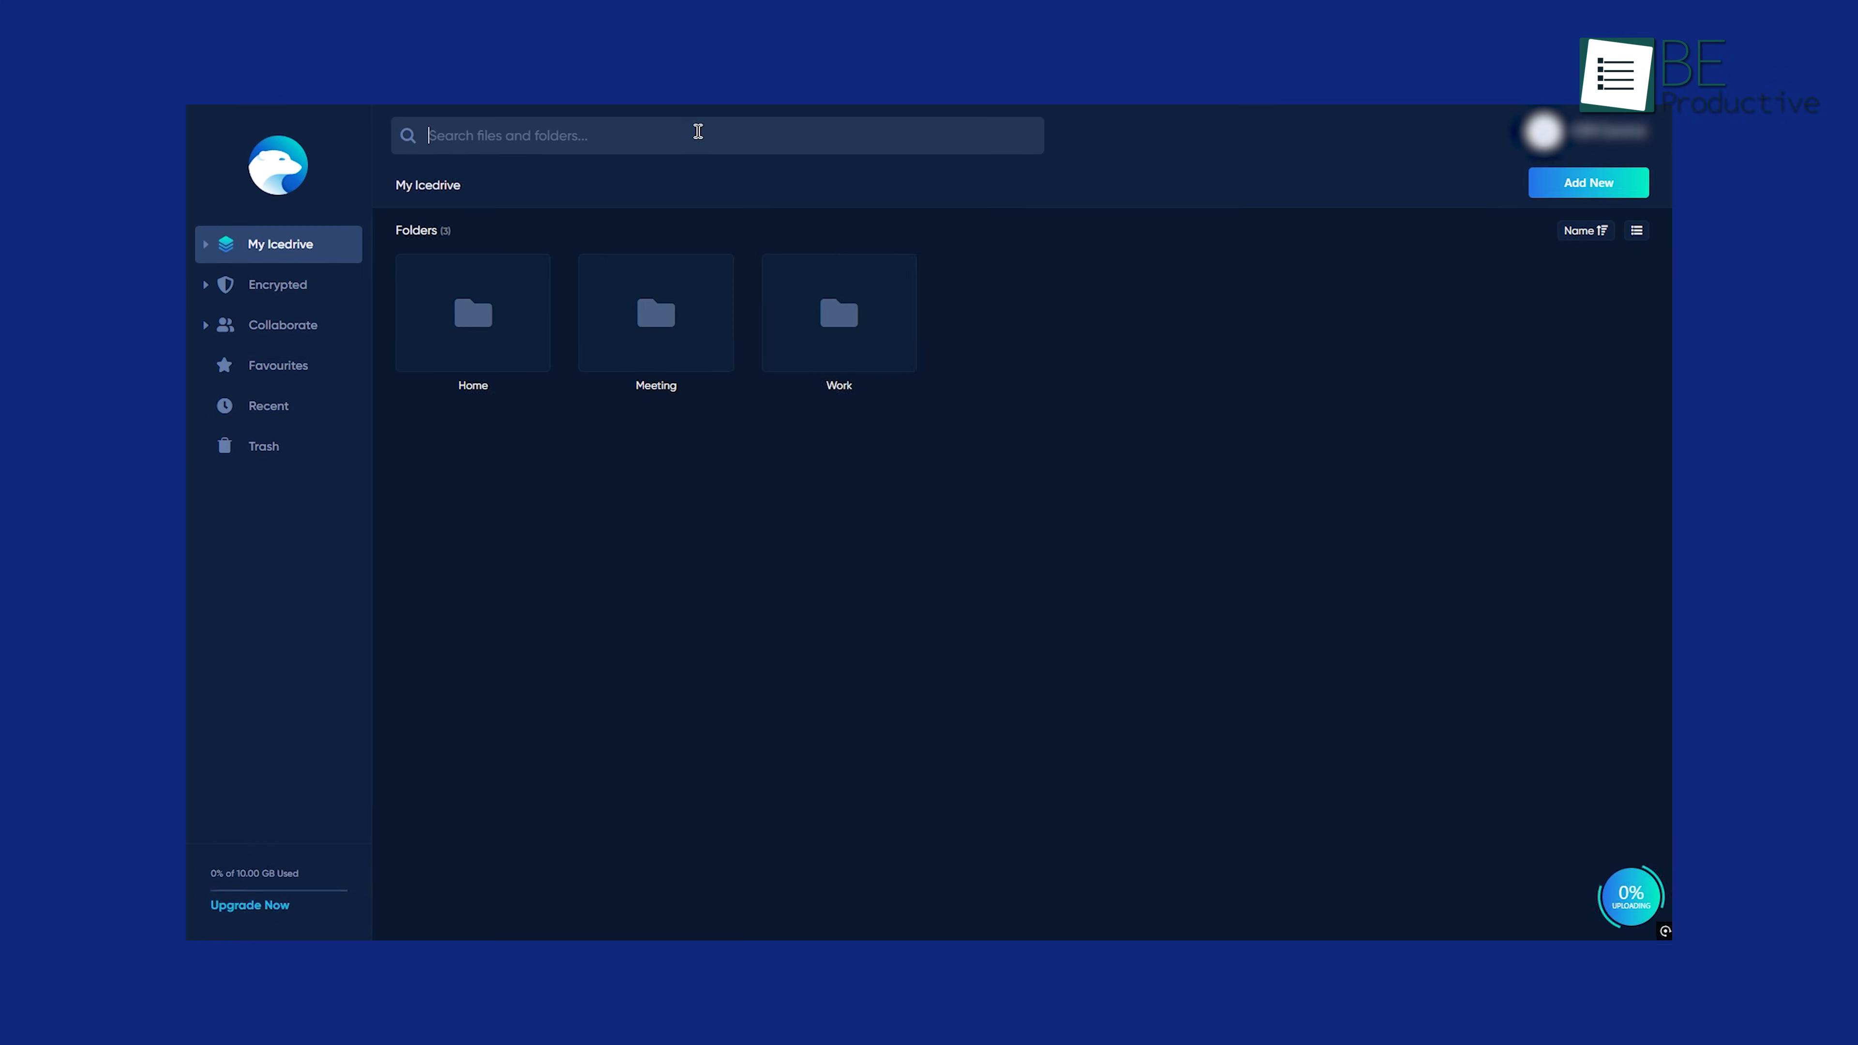
{"action": "type", "text": "5"}
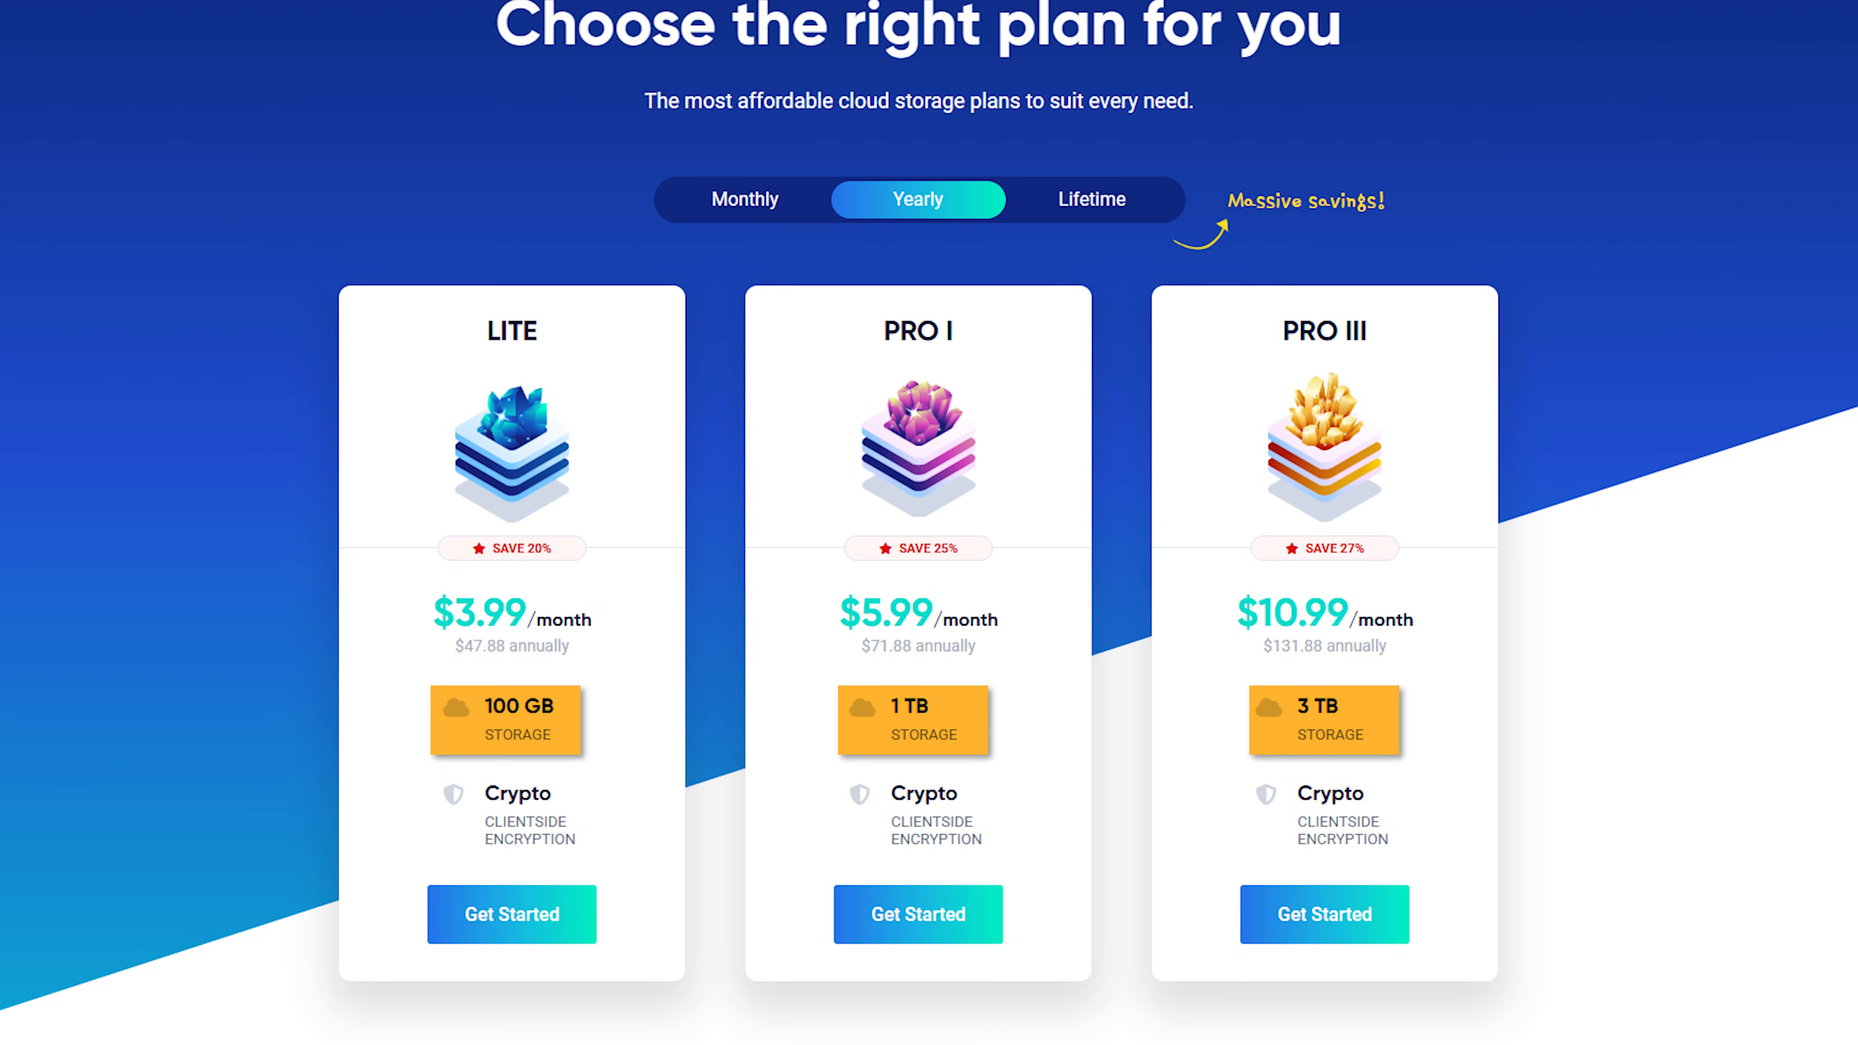
Step: Scroll the yearly pricing page to compare the Lite, Pro I and Pro III storage plans
{"action": "scroll", "scroll_direction": "down", "scroll_amount": 3}
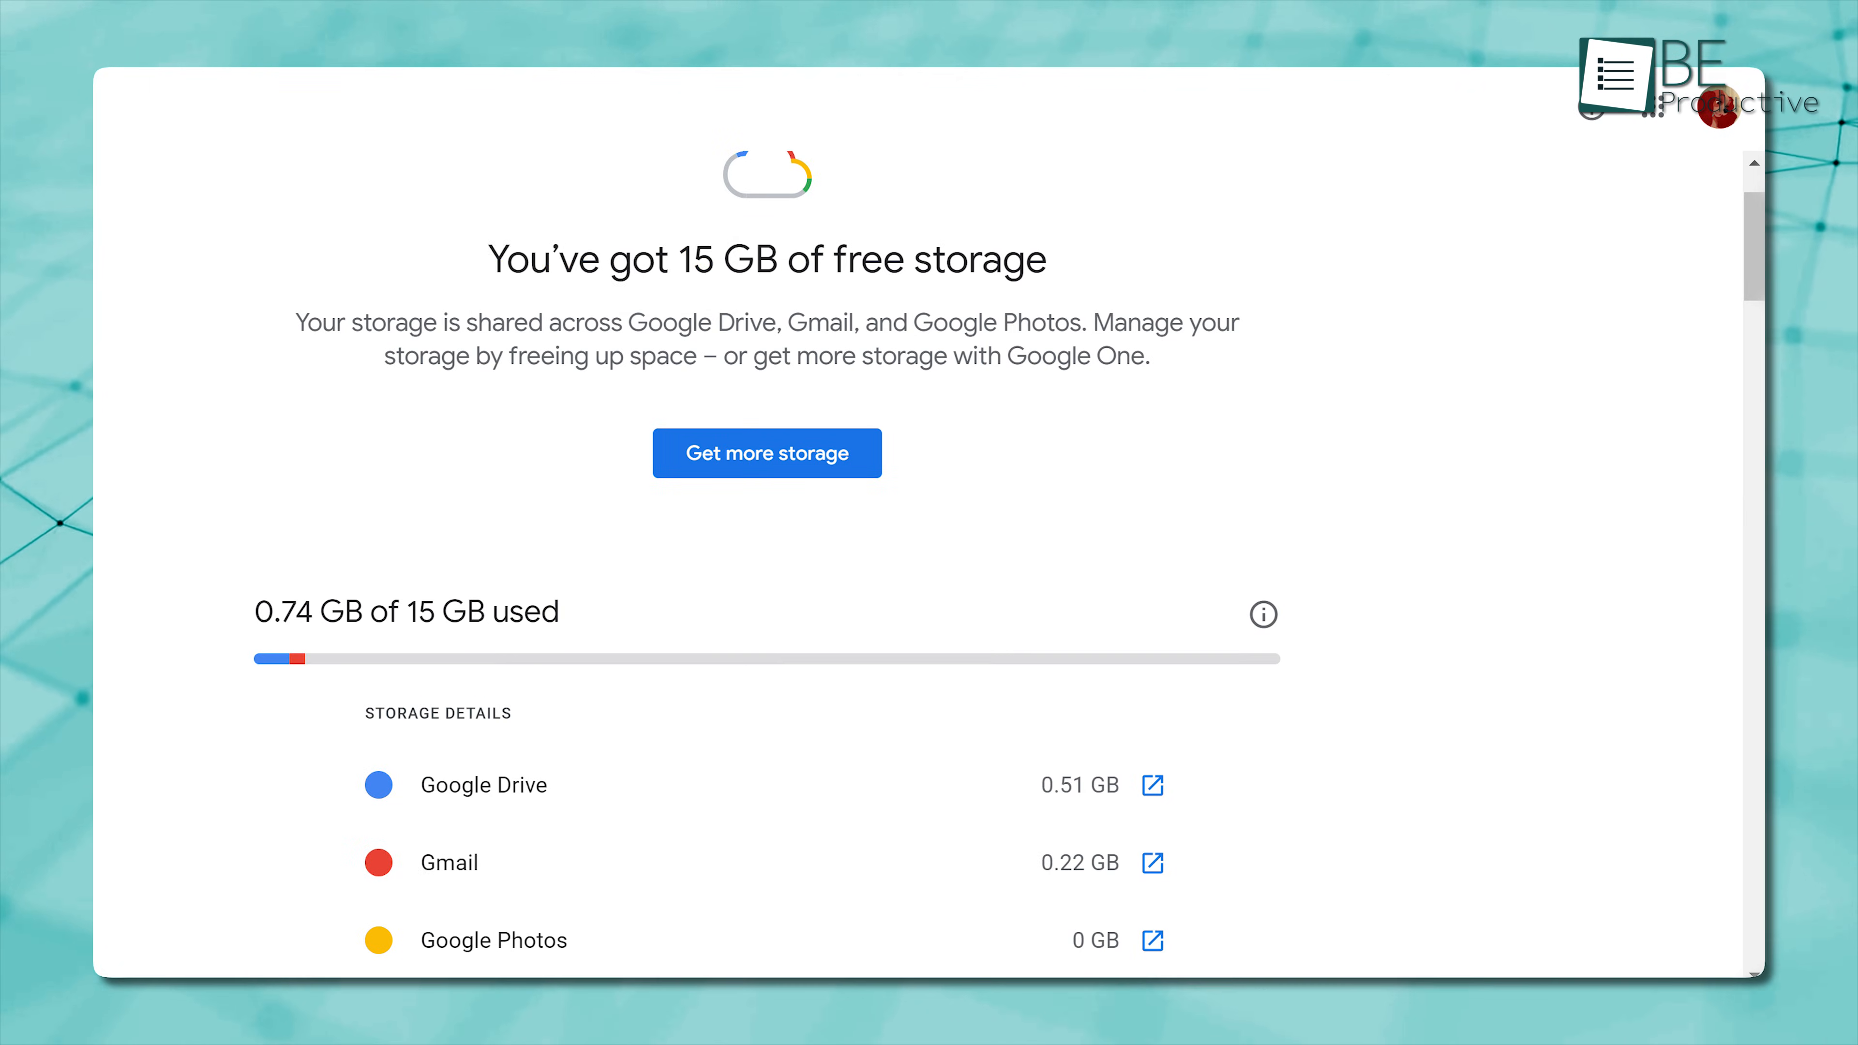
{"action": "triple_click", "coordinate": [766, 260]}
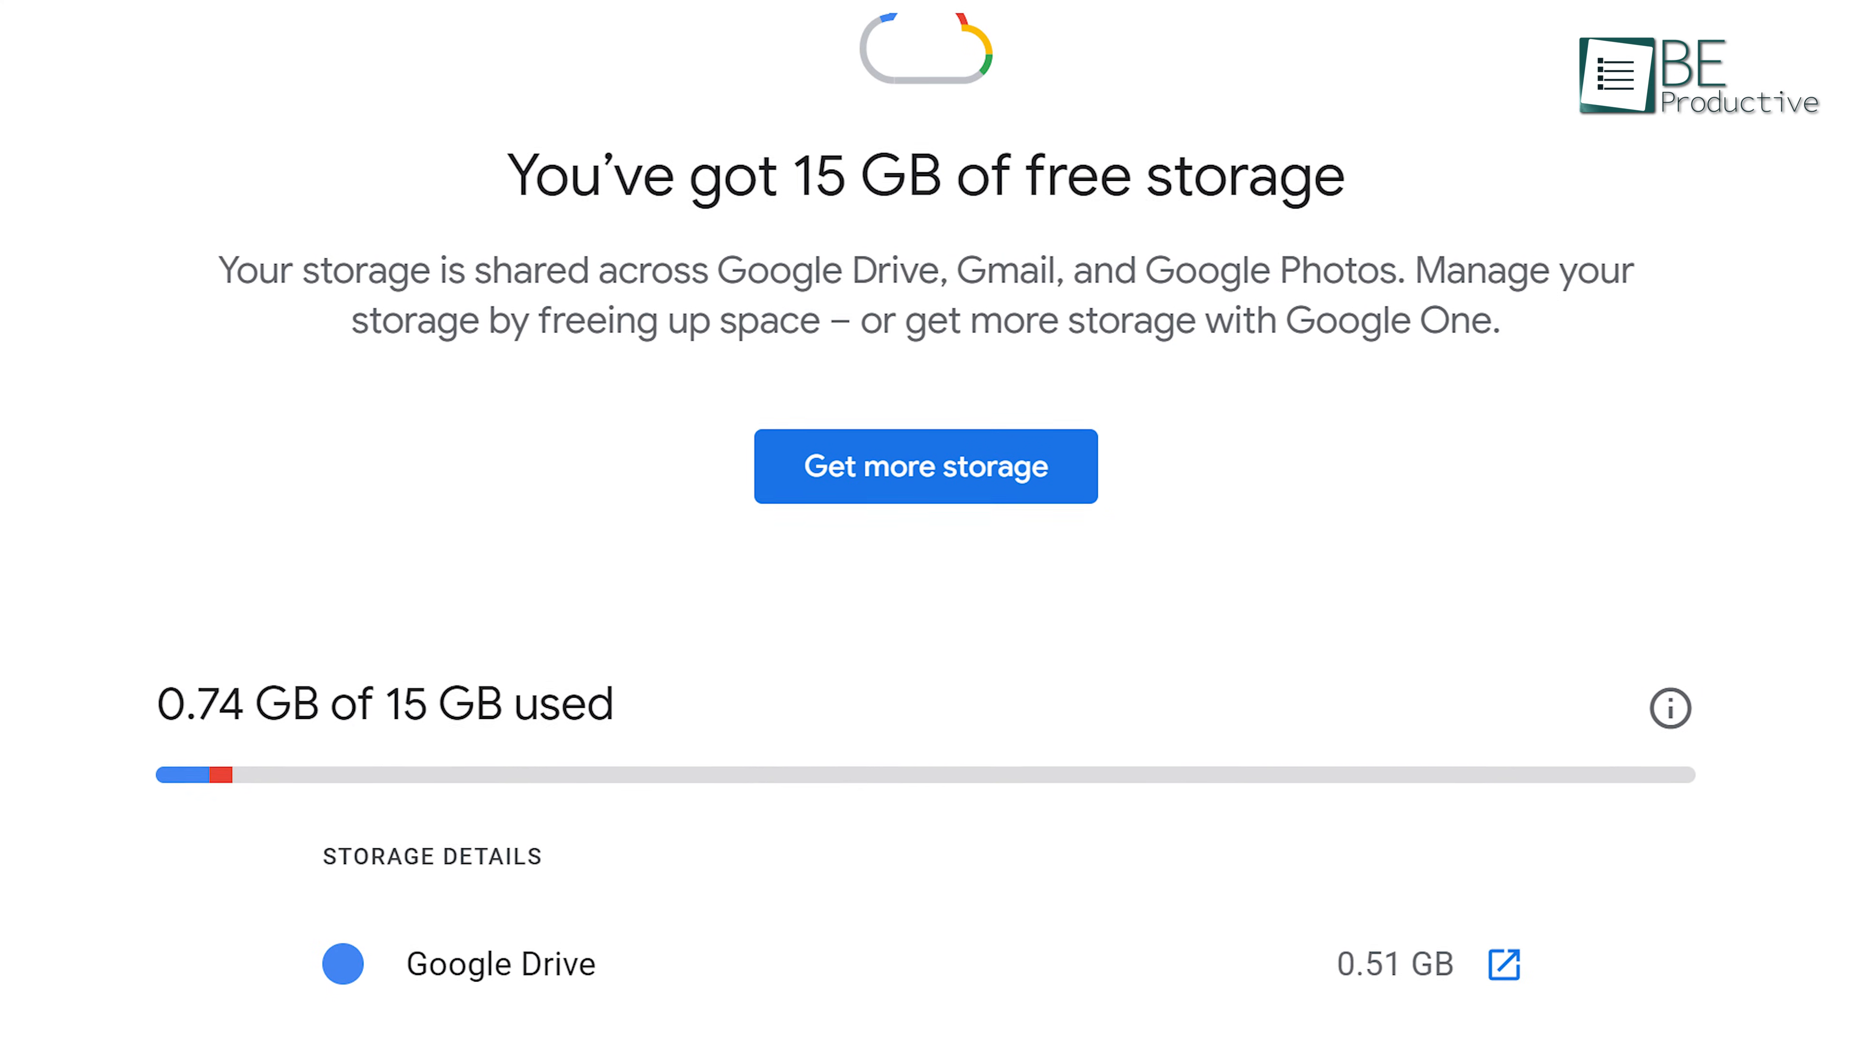
{"action": "scroll", "scroll_direction": "down", "scroll_amount": 3}
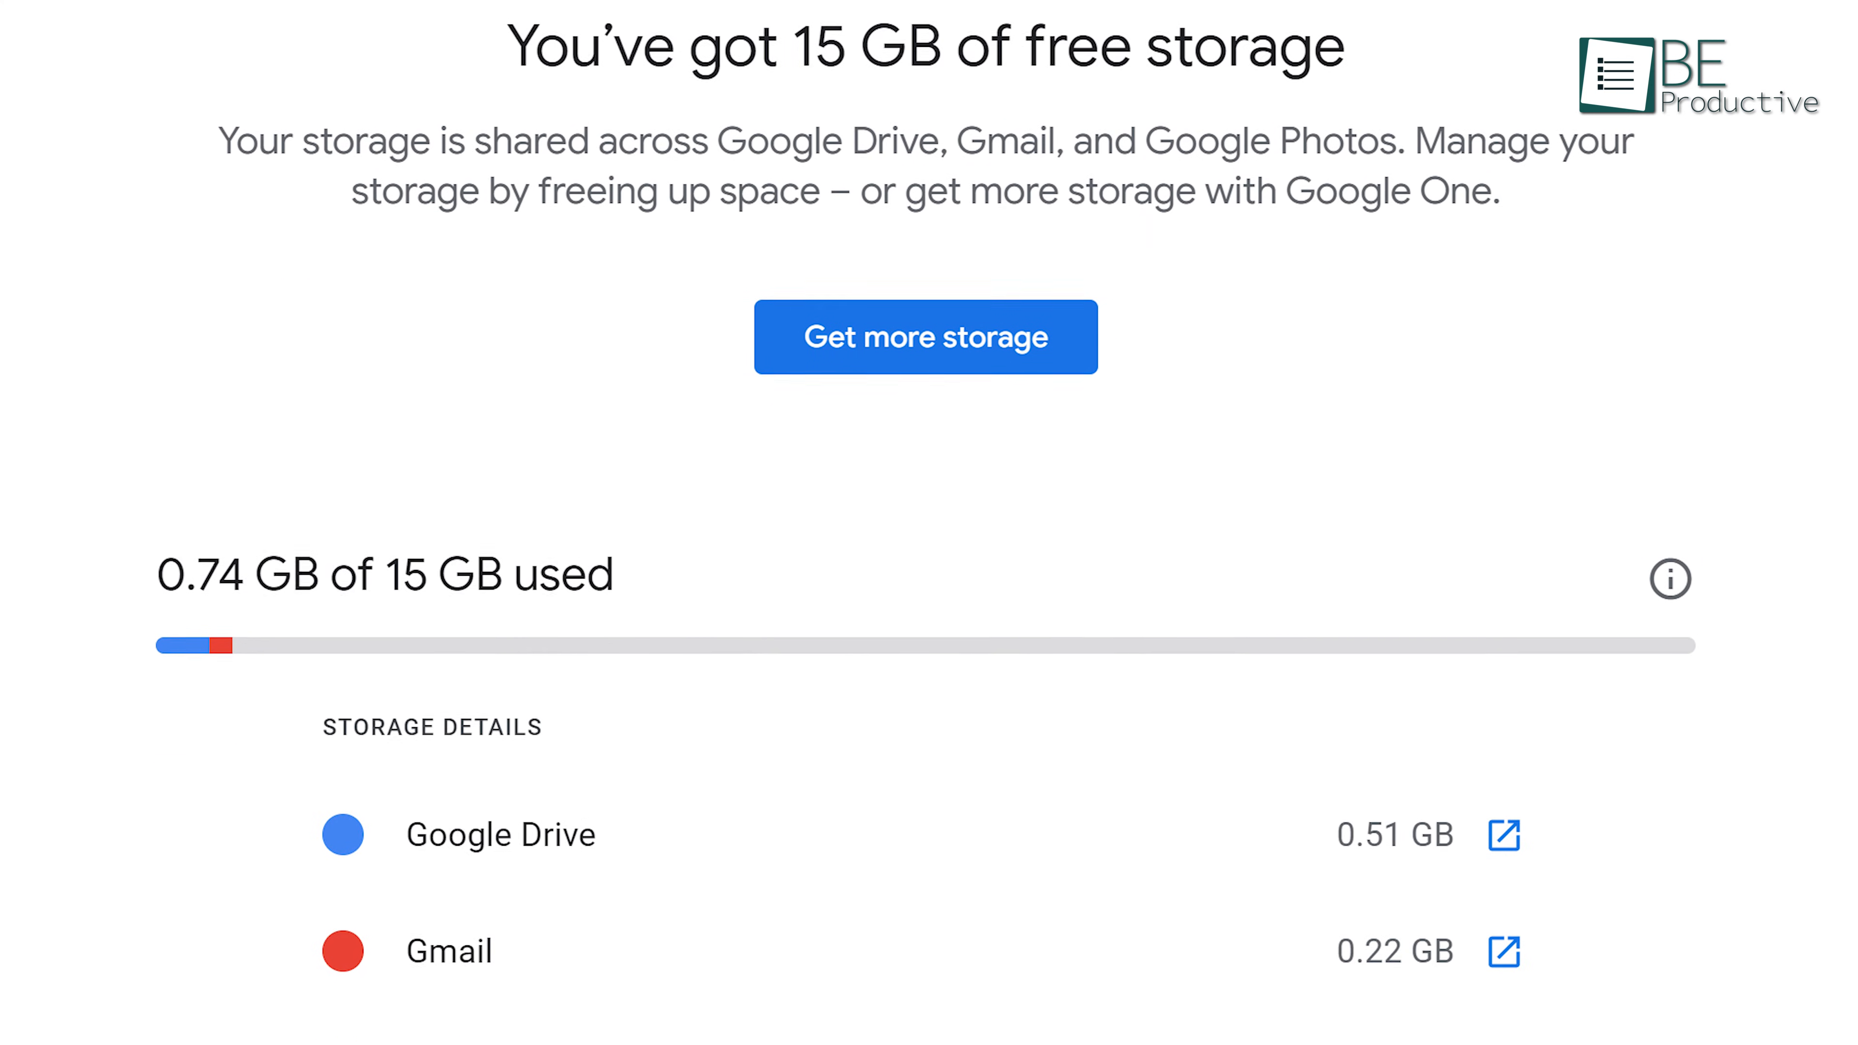